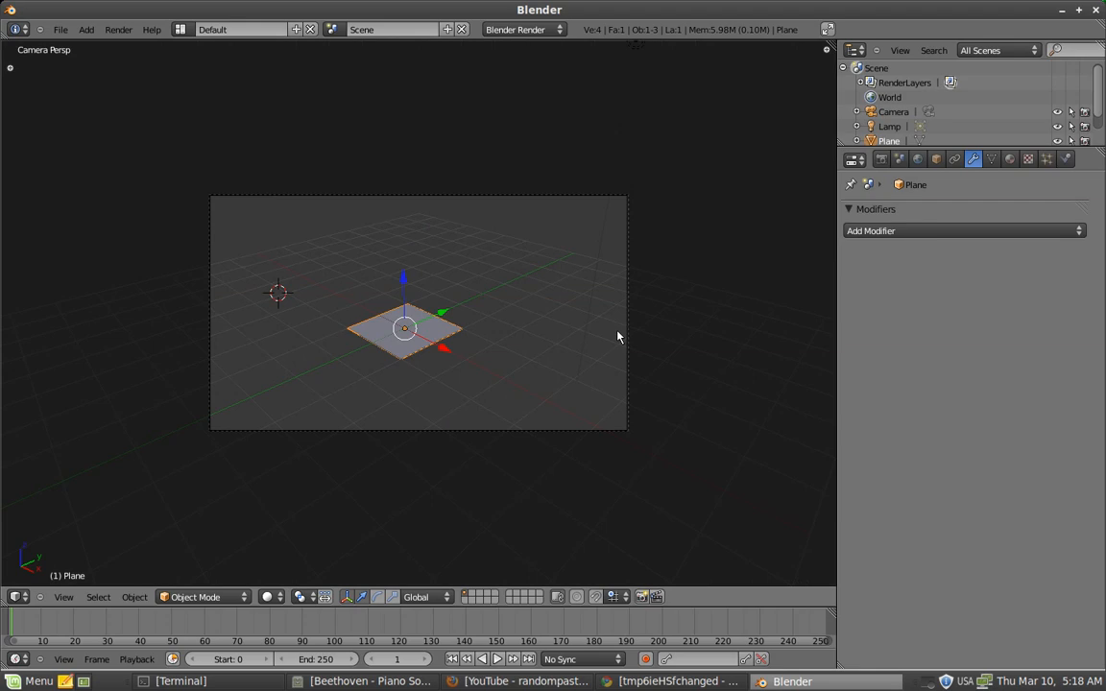
mouse_move(469, 338)
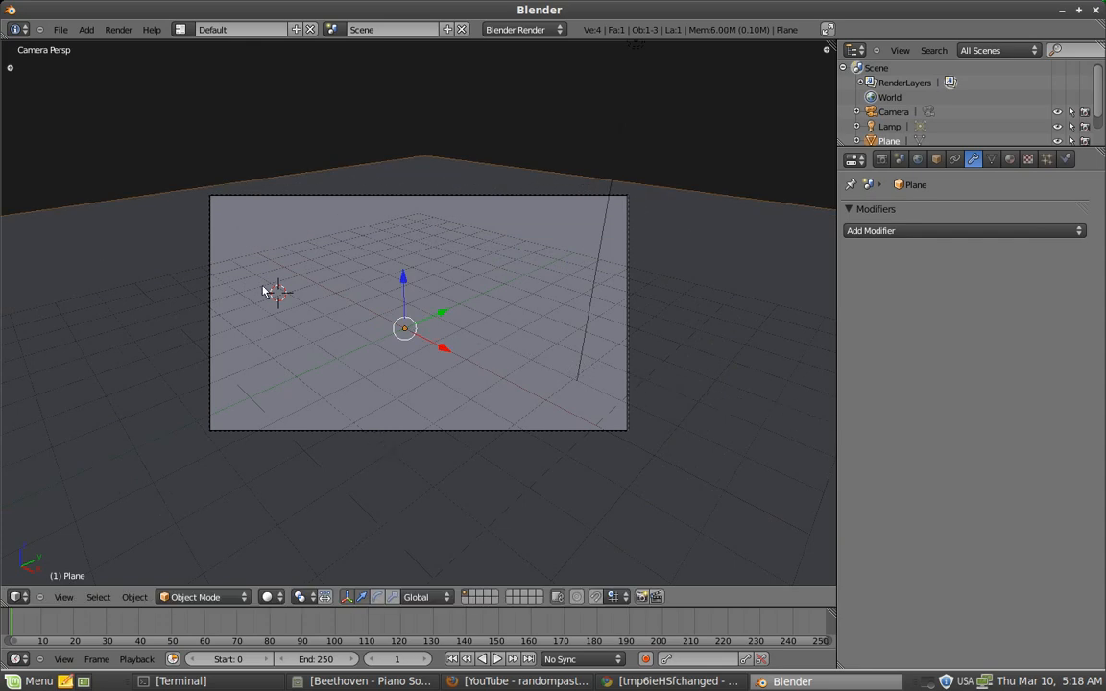
mouse_move(324, 317)
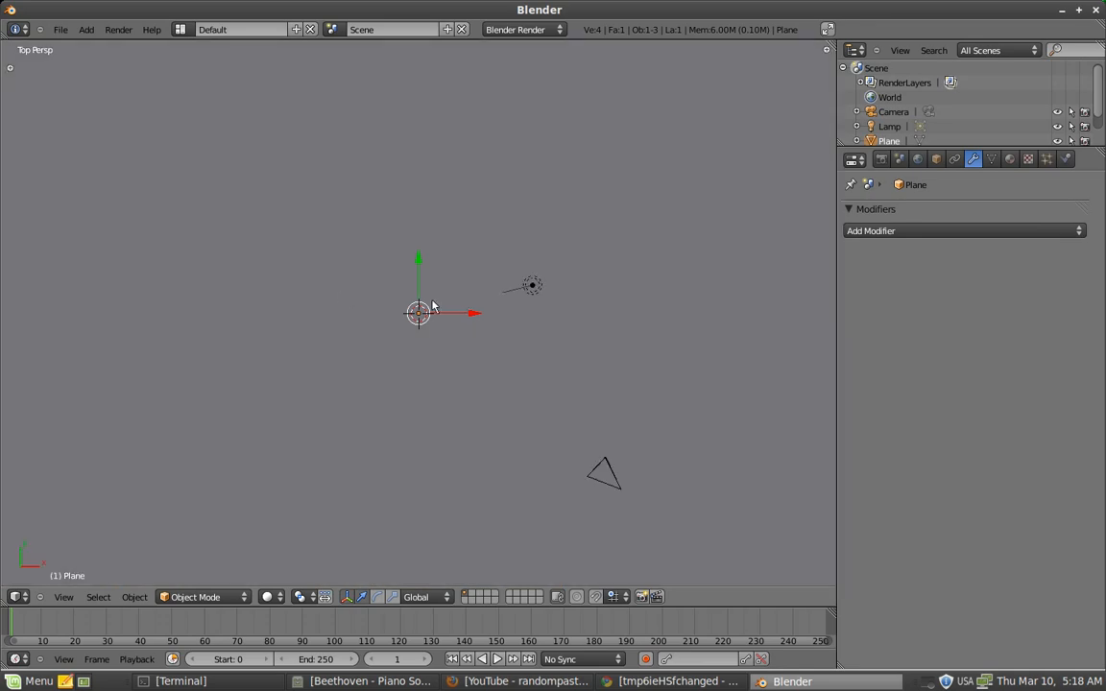
mouse_move(438, 303)
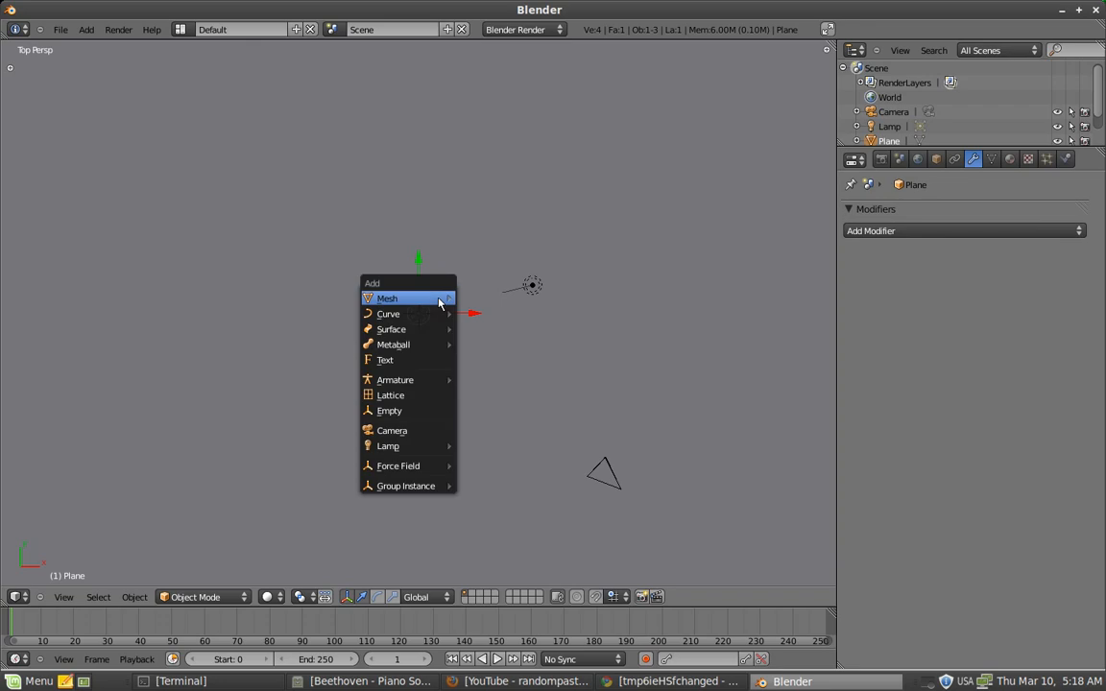
- Add a UV sphere at the scene centre and show its Material settings
click(386, 298)
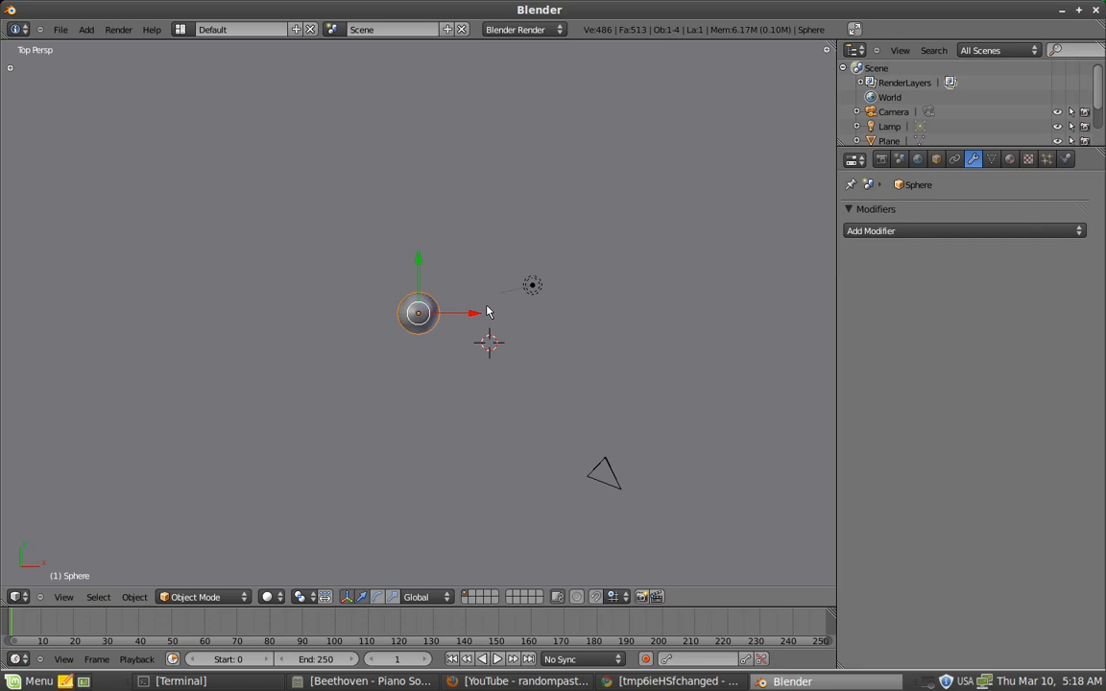
click(1010, 158)
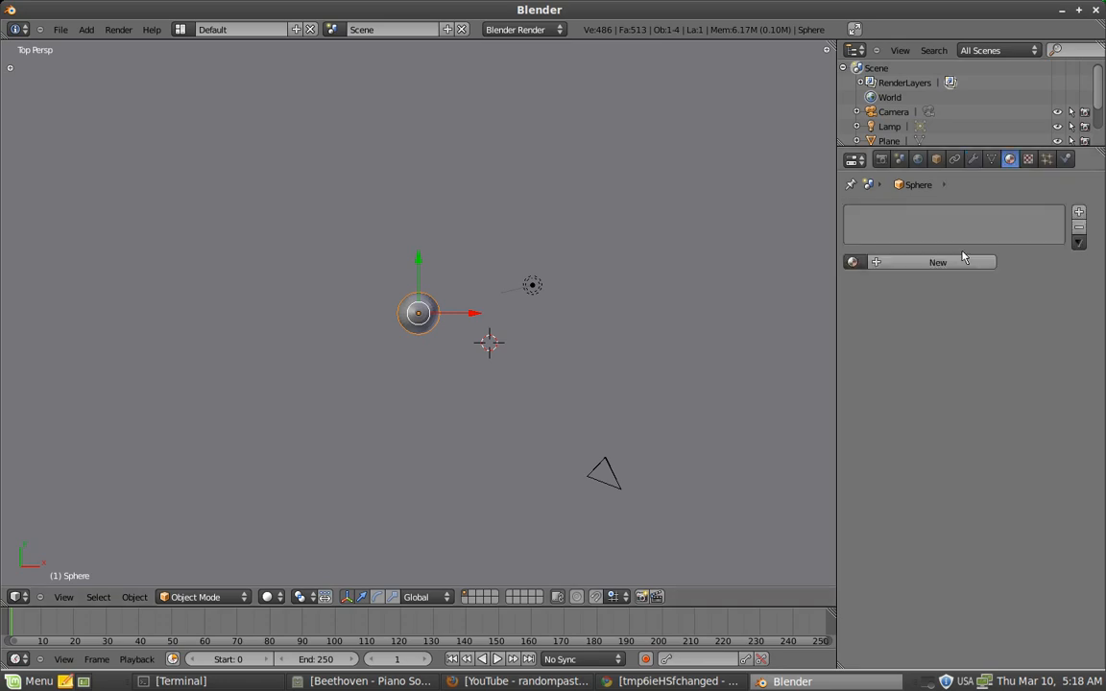
- Give the sphere a new white material and delete the lamp from the scene
click(937, 261)
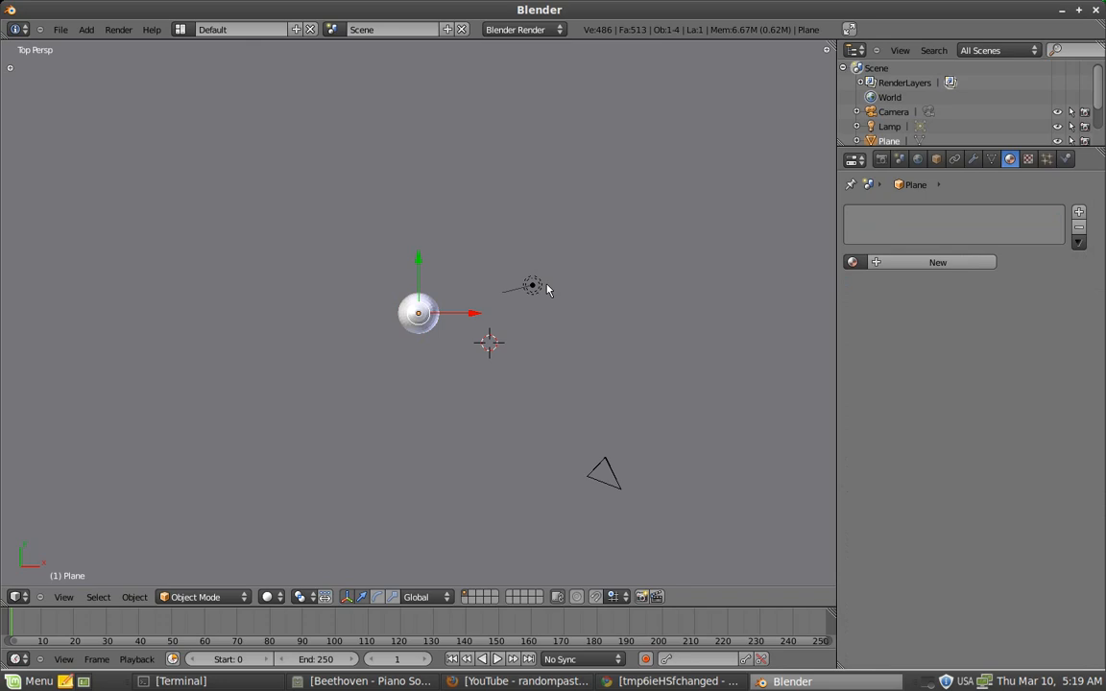
click(534, 284)
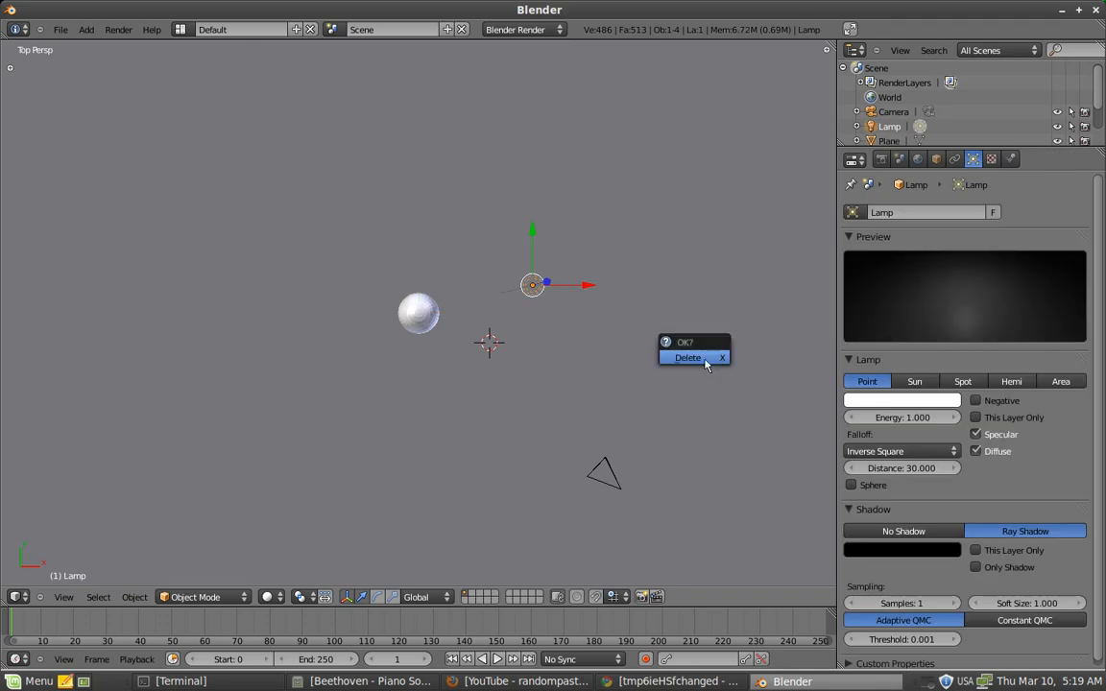
click(687, 357)
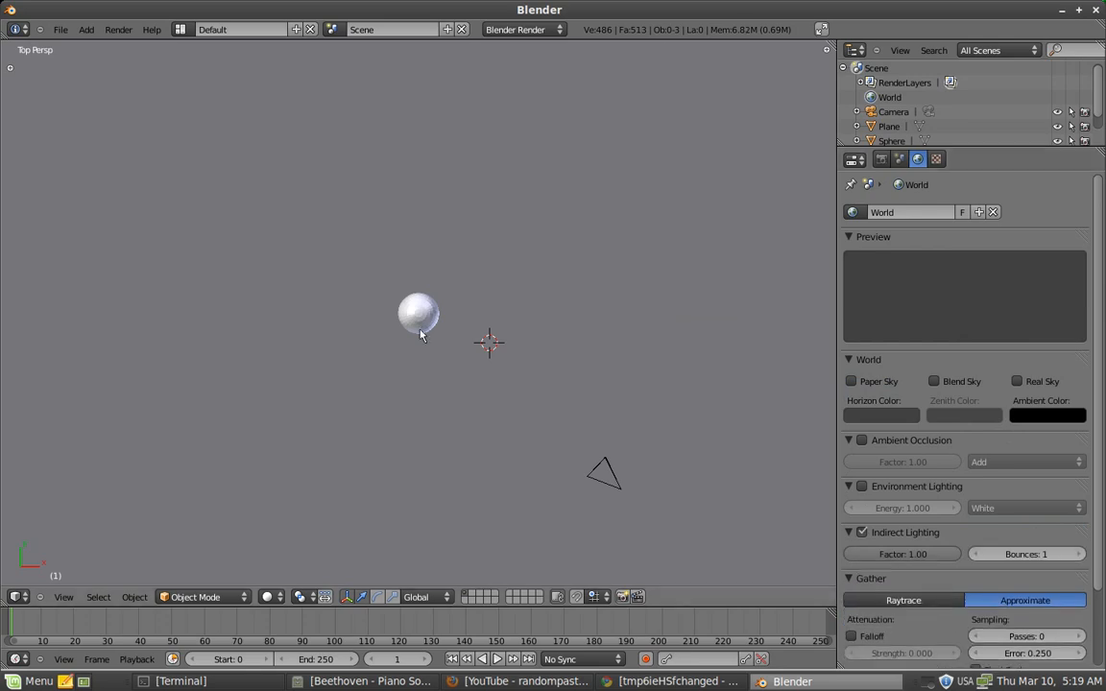
mouse_move(442, 303)
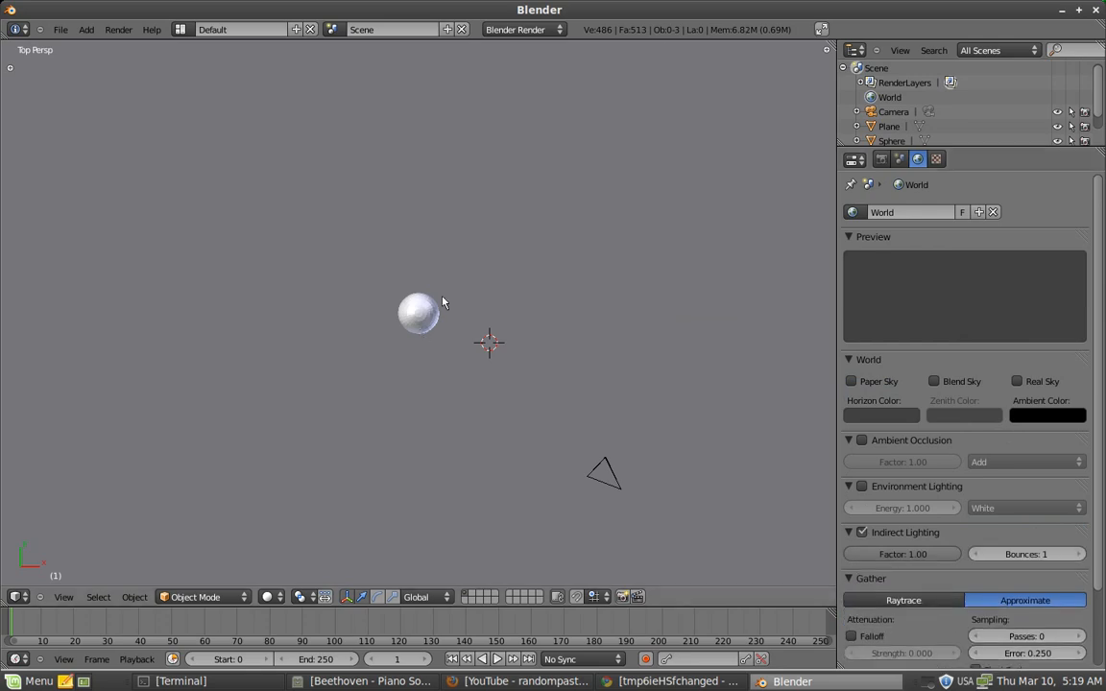
- Duplicate the sphere with Shift+D to place a second copy above it
click(419, 311)
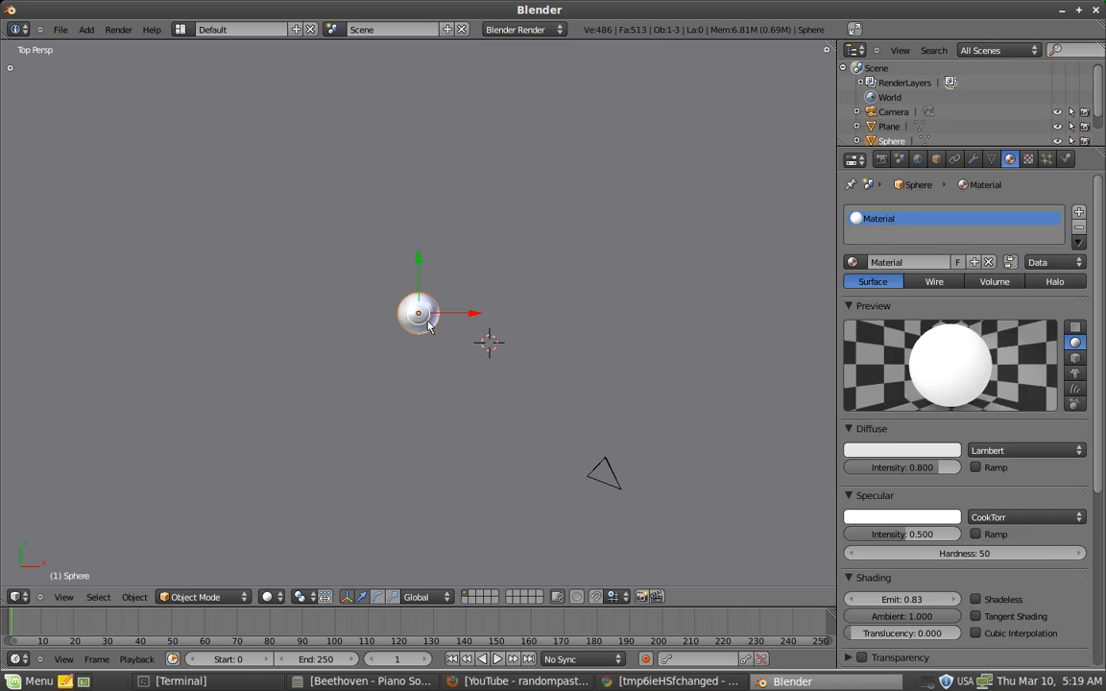
key(Shift+D)
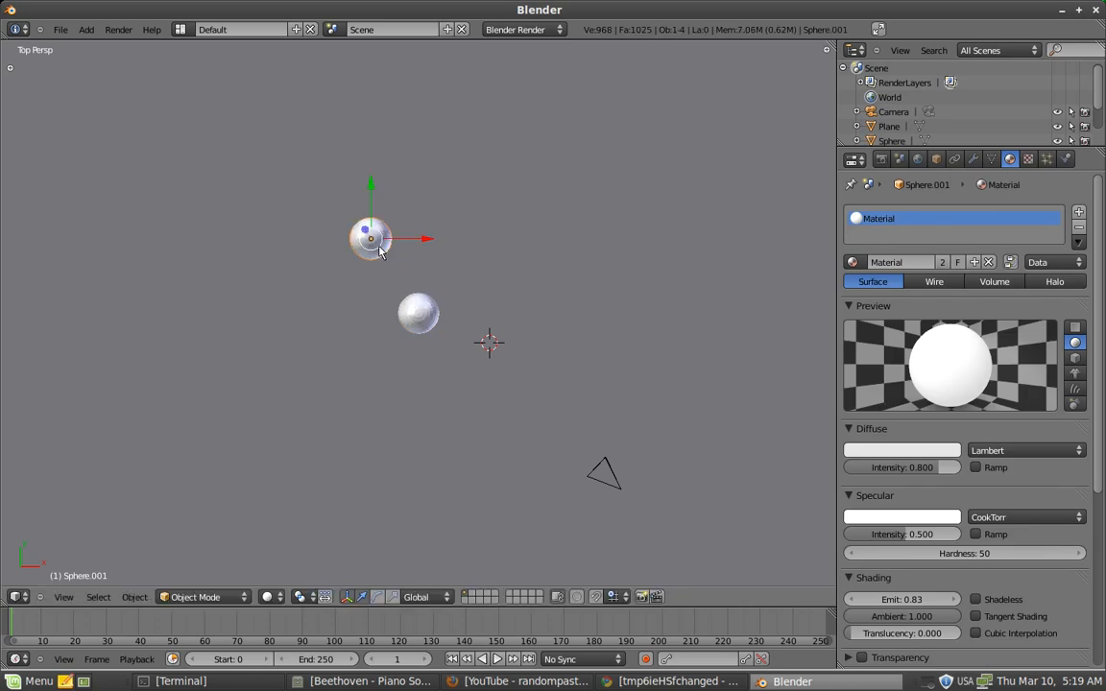